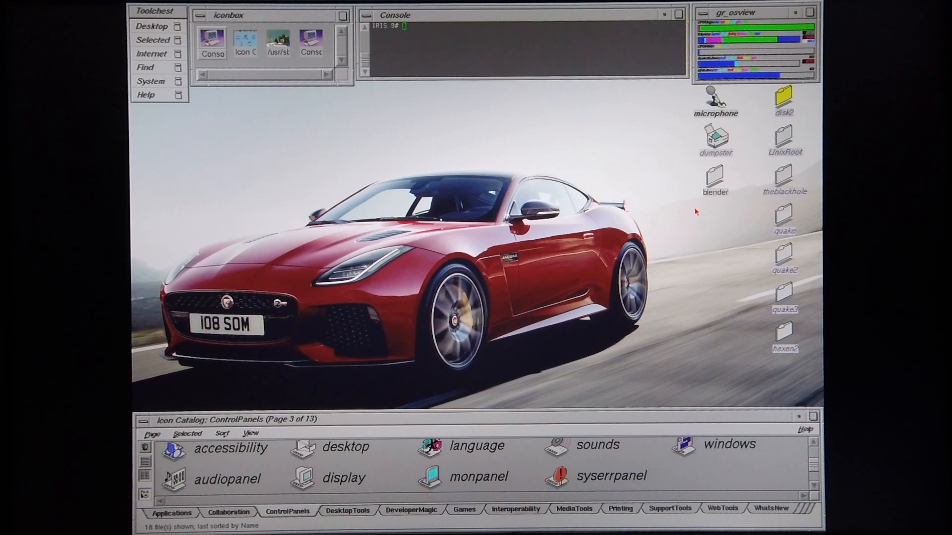
# Open the blender desktop folder and its blender-2.44 subfolder in the file manager.
pyautogui.click(715, 177)
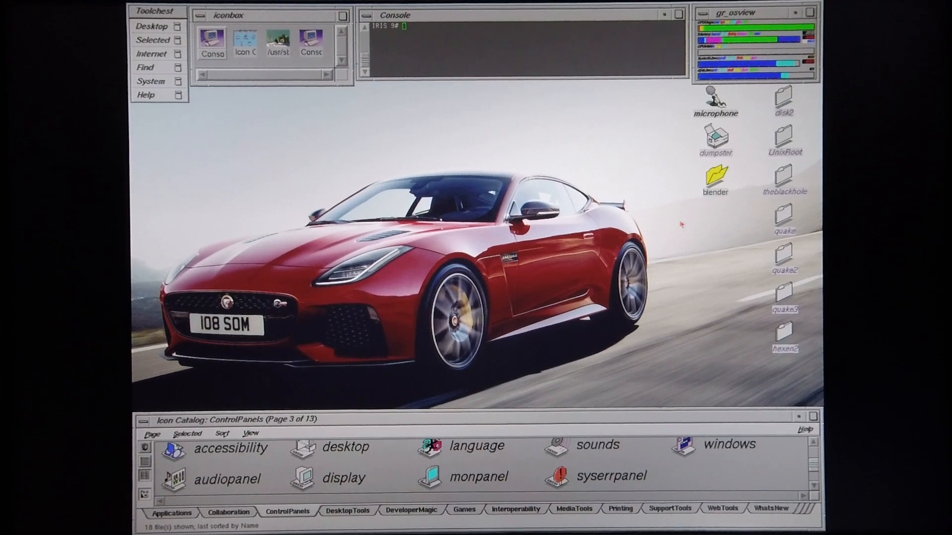
pyautogui.doubleClick(715, 176)
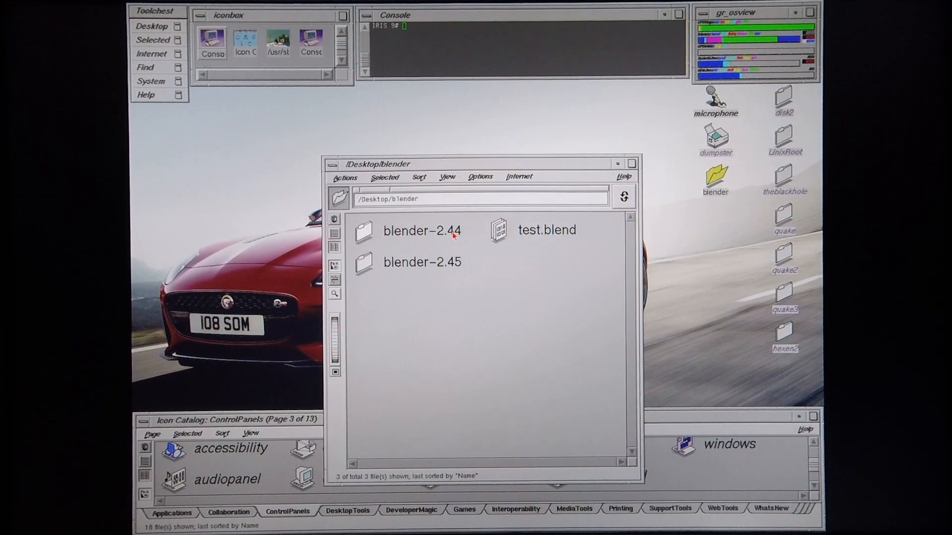
pyautogui.moveTo(463, 280)
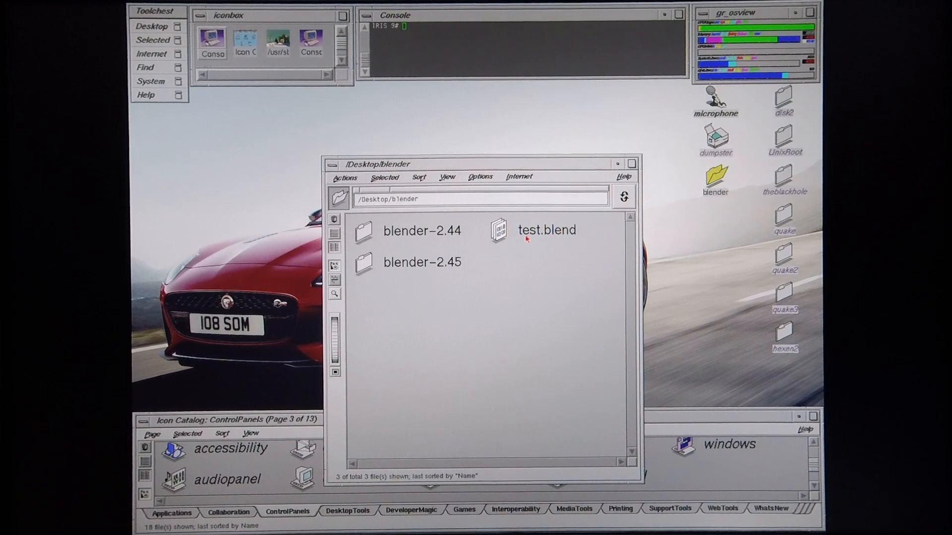
pyautogui.click(363, 230)
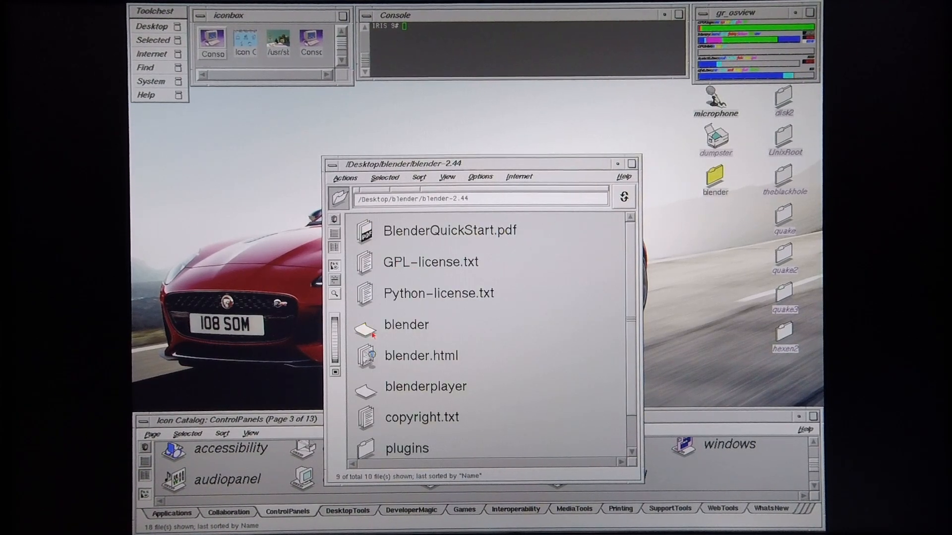
# Launch Blender 2.44 and load test.blend from /Desktop/blender/.
pyautogui.doubleClick(405, 325)
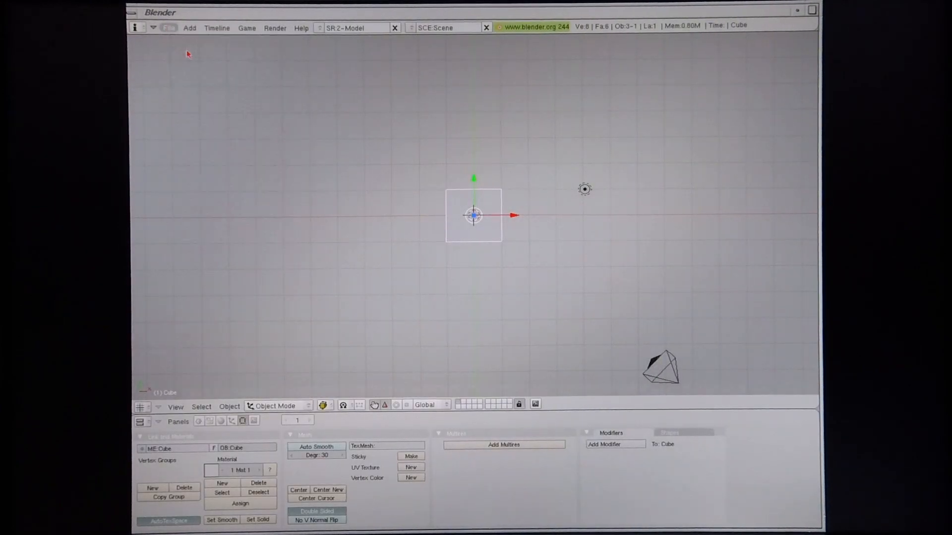
pyautogui.click(169, 27)
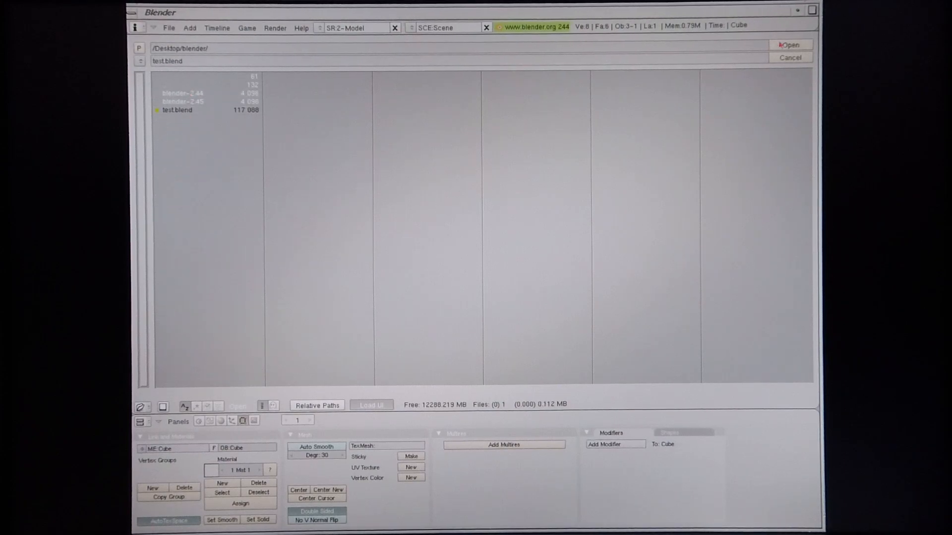
pyautogui.click(792, 45)
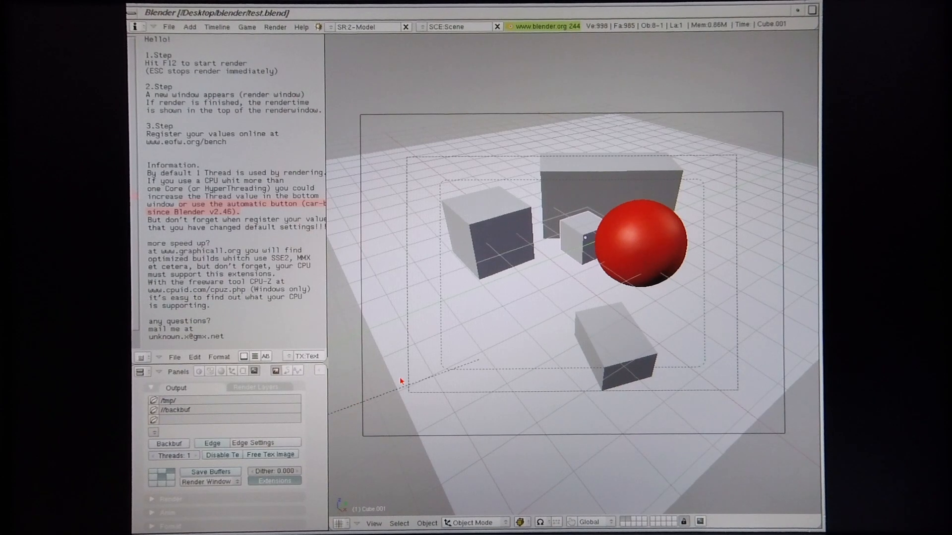
pyautogui.moveTo(407, 302)
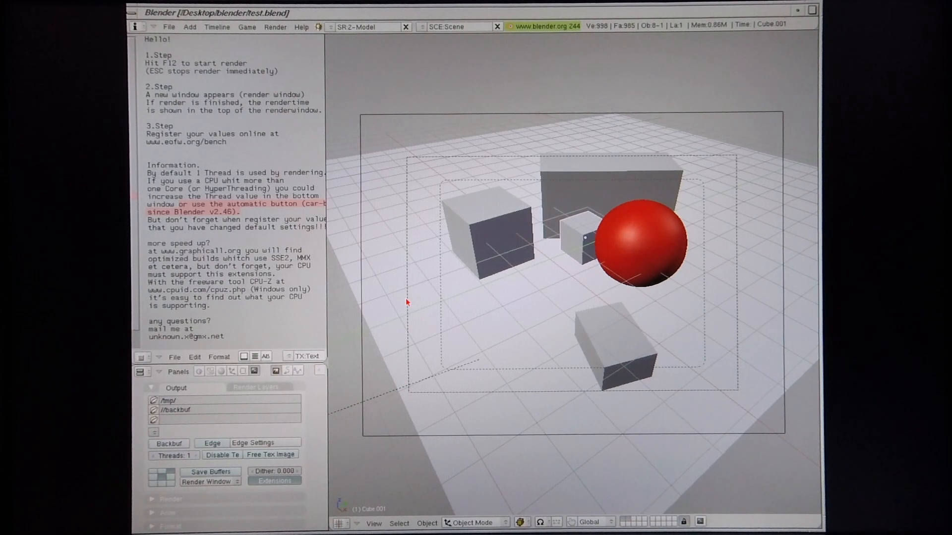
# Render the benchmark scene in 2.44 with F12, then quit back to the desktop.
pyautogui.press('F12')
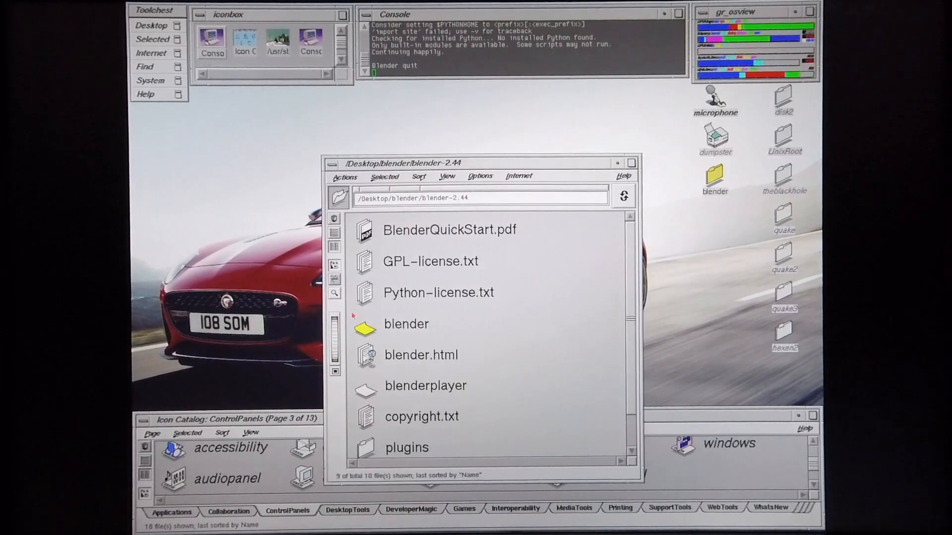
# Go up to /Desktop/blender, enter blender-2.45 and launch its Blender executable.
pyautogui.click(339, 197)
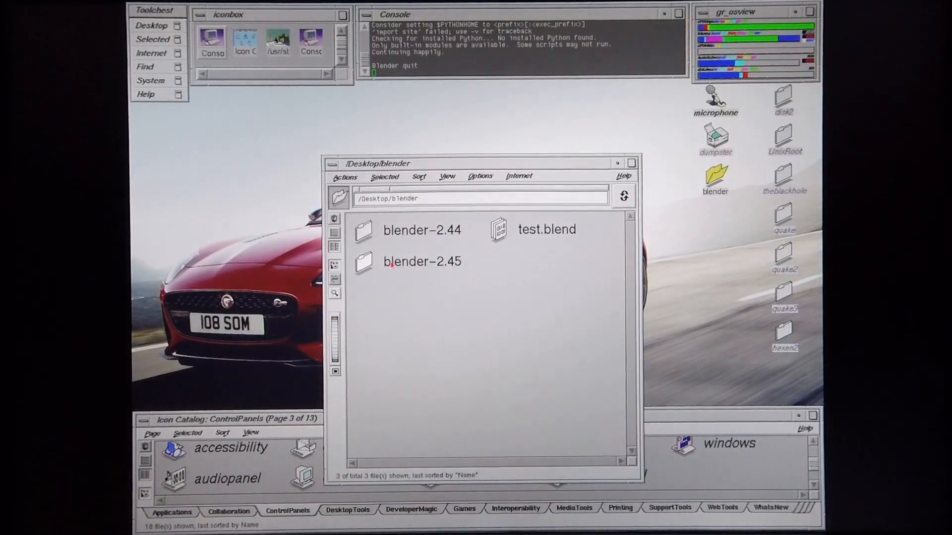
pyautogui.doubleClick(421, 261)
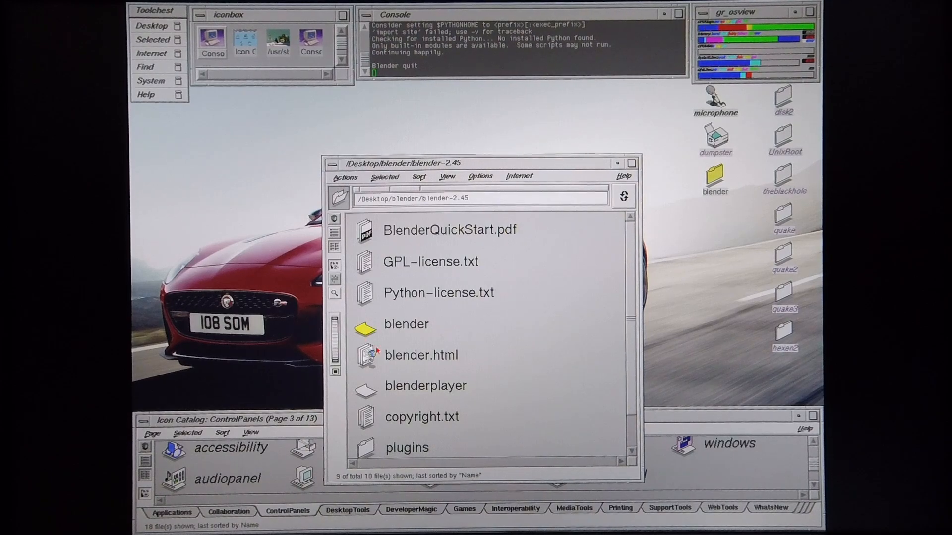
pyautogui.doubleClick(405, 323)
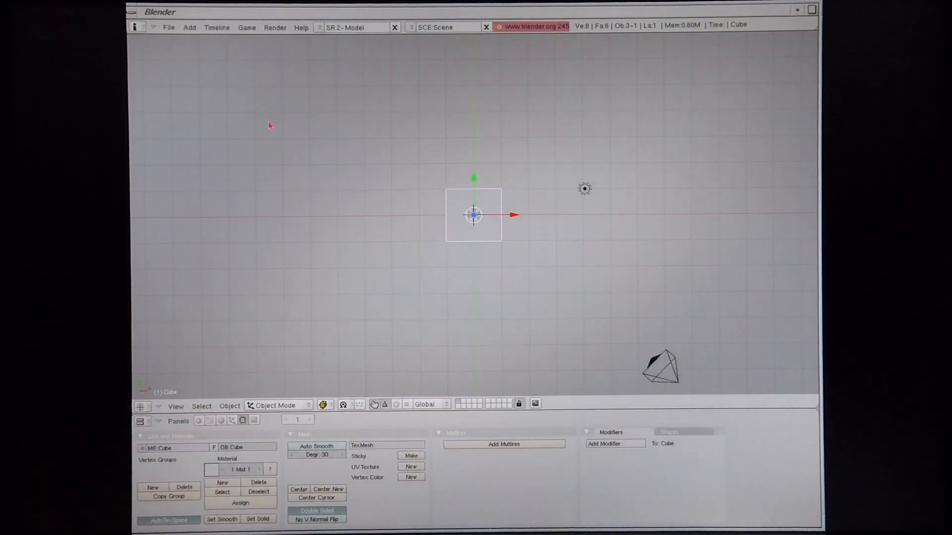
# Load test.blend into Blender 2.45 via File > Open, browsing through Desktop.
pyautogui.click(169, 28)
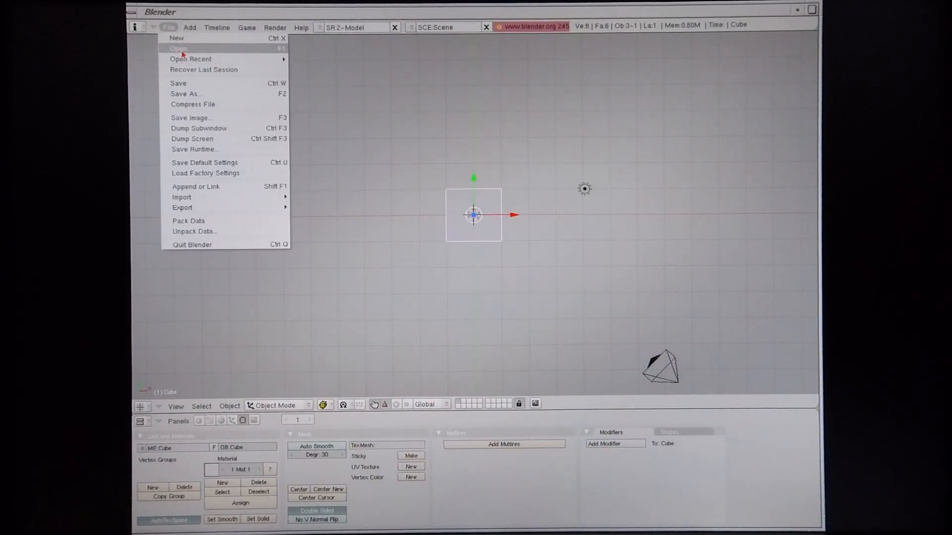
pyautogui.click(177, 49)
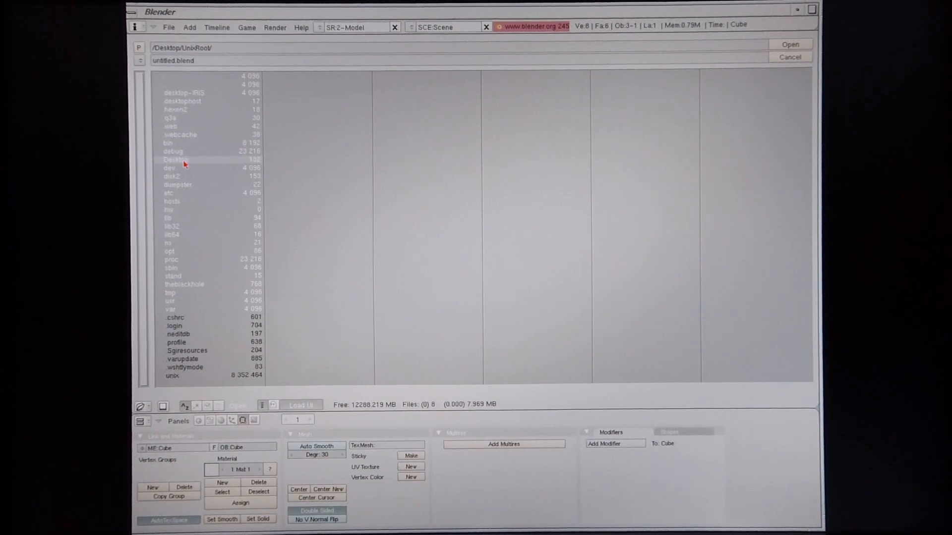
pyautogui.doubleClick(176, 159)
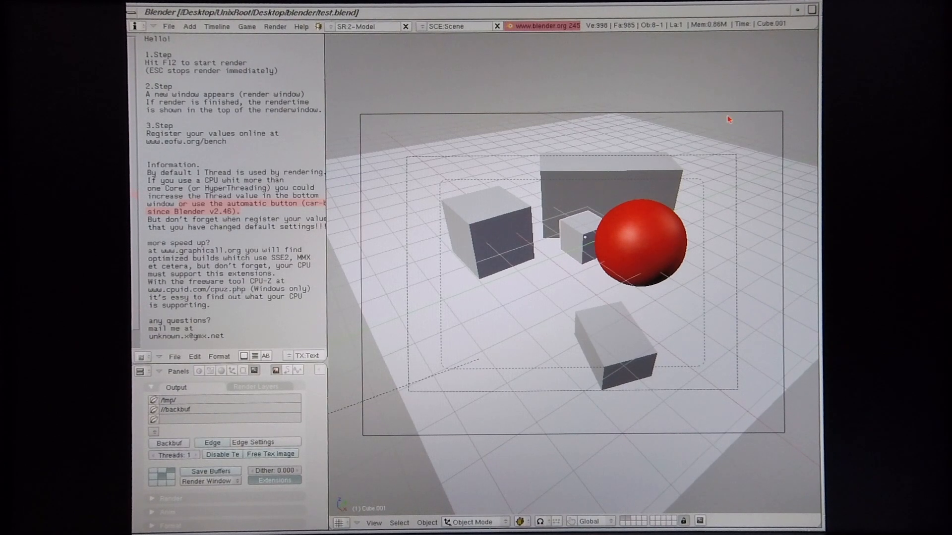
# Render the benchmark scene in 2.45 with F12, finishing at 22:18.71 render time.
pyautogui.press('F12')
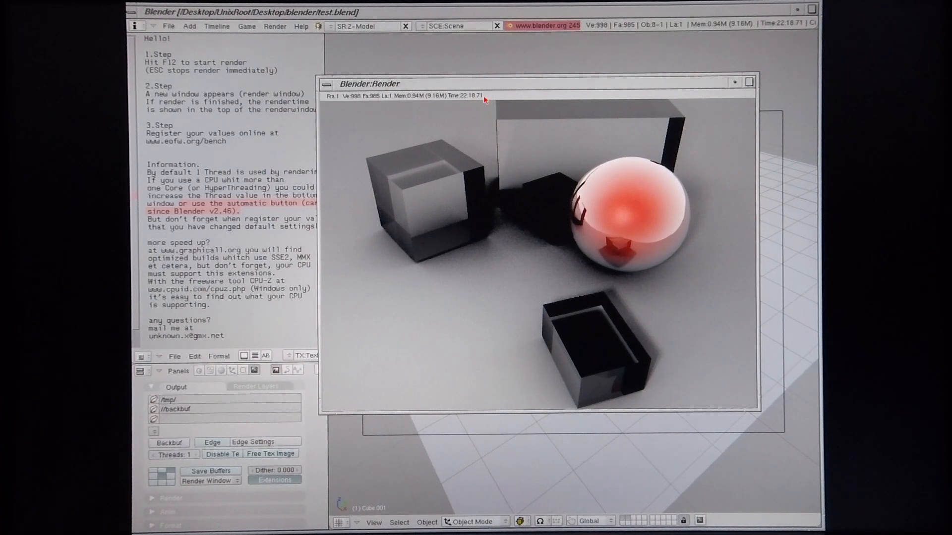
pyautogui.moveTo(466, 102)
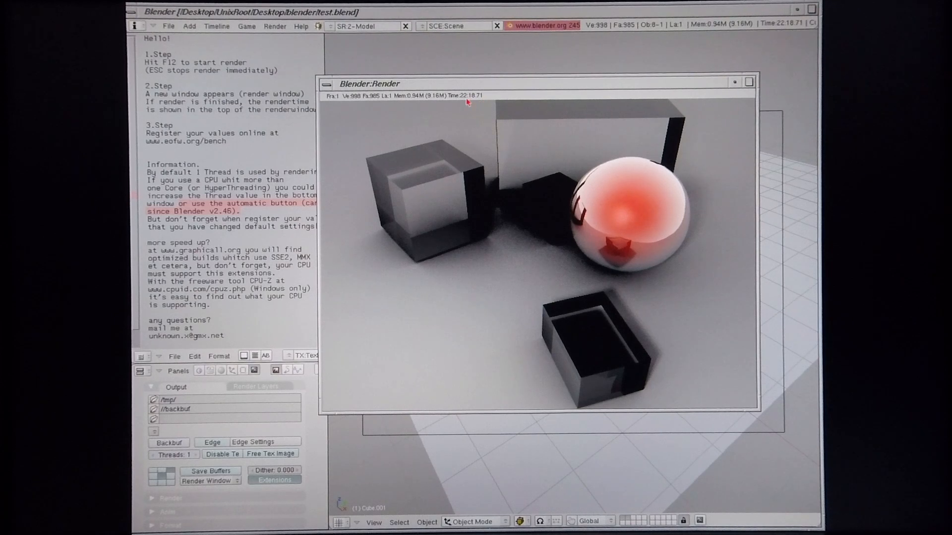